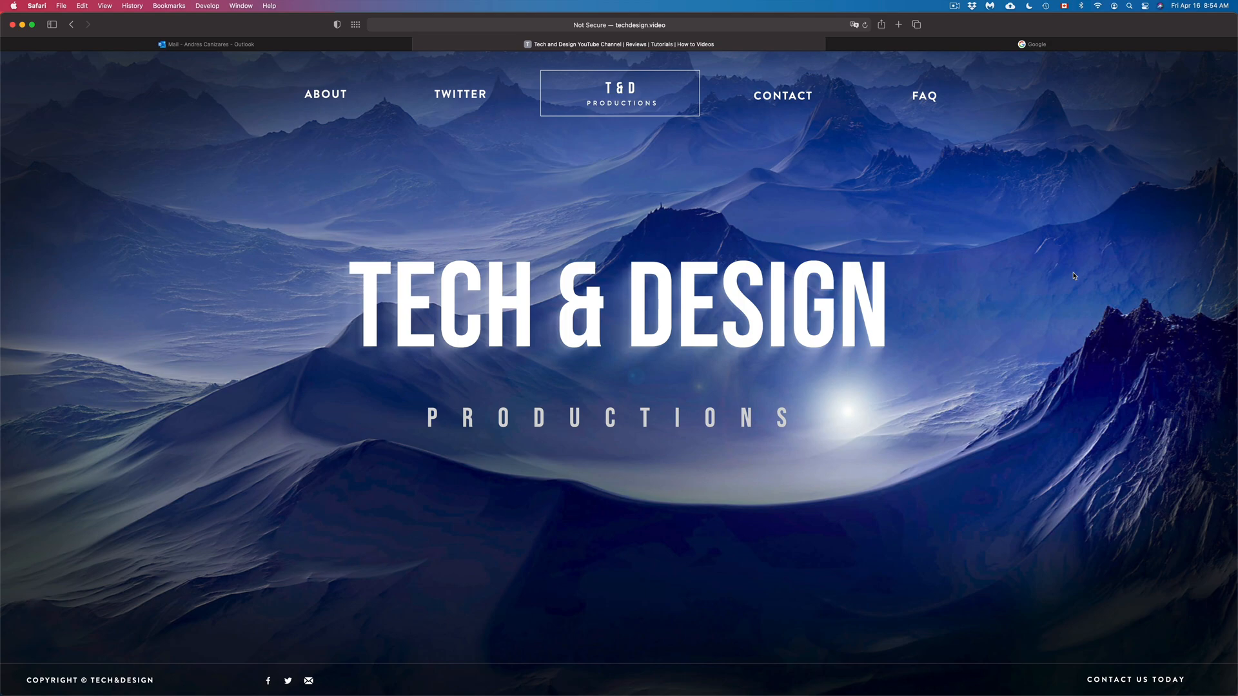
pyautogui.moveTo(1062, 238)
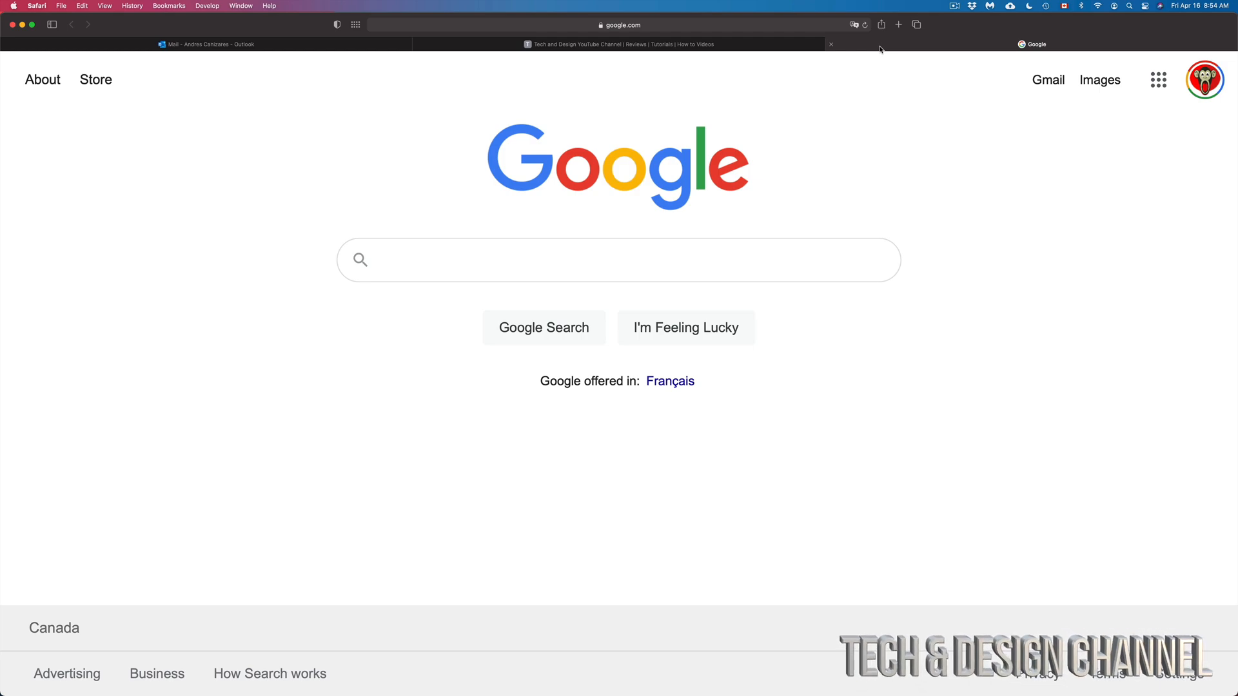
# Step: Search Google for 'hotmail' to find the Outlook sign-in page
pyautogui.click(618, 260)
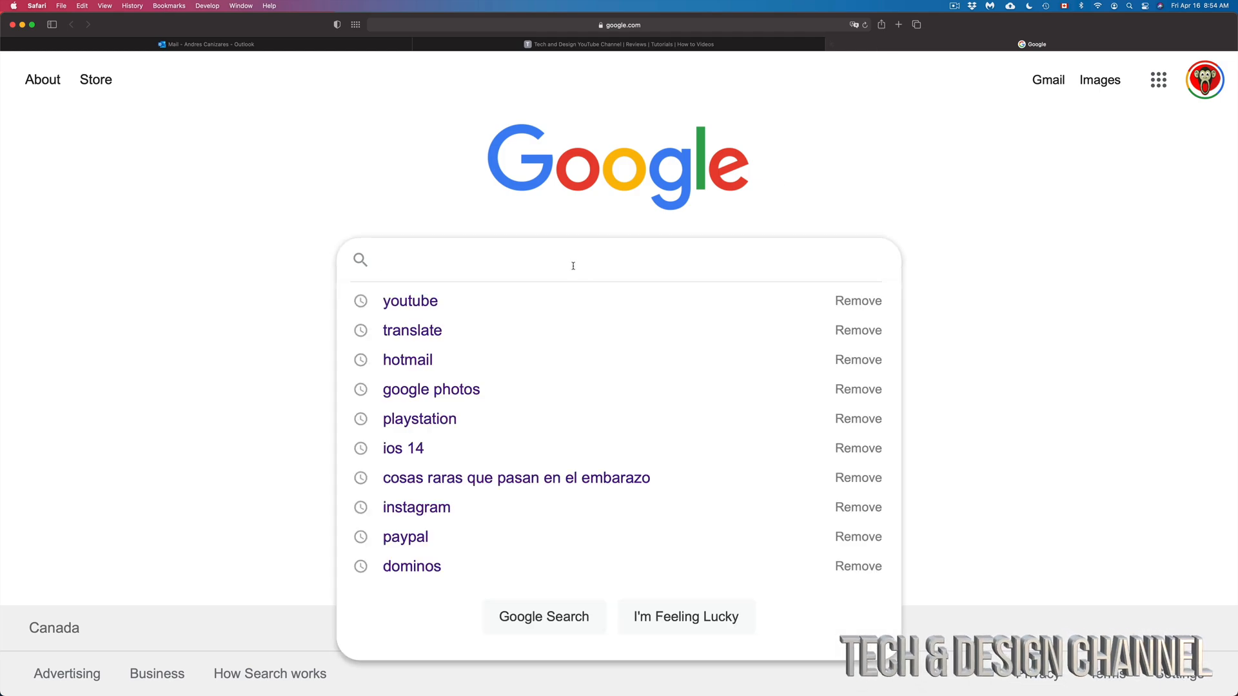
pyautogui.write('hotmail')
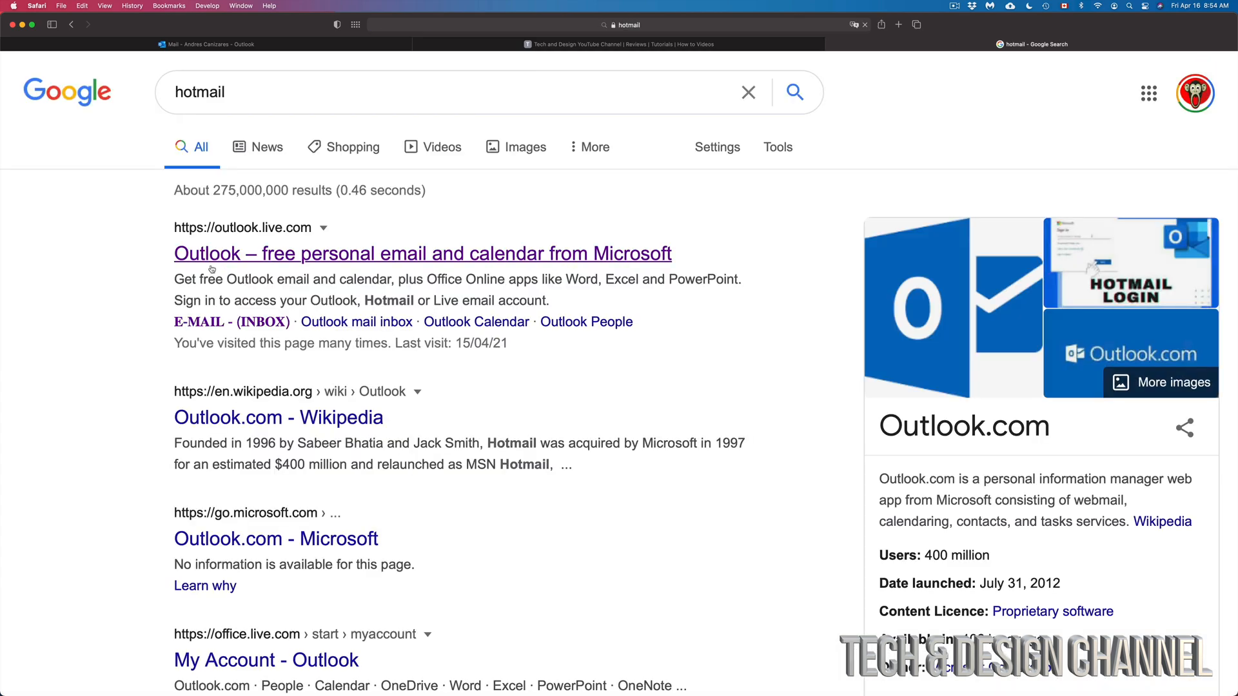
# Step: Open the Outlook.com mailbox from the top search result, landing on the Focused Inbox
pyautogui.click(423, 253)
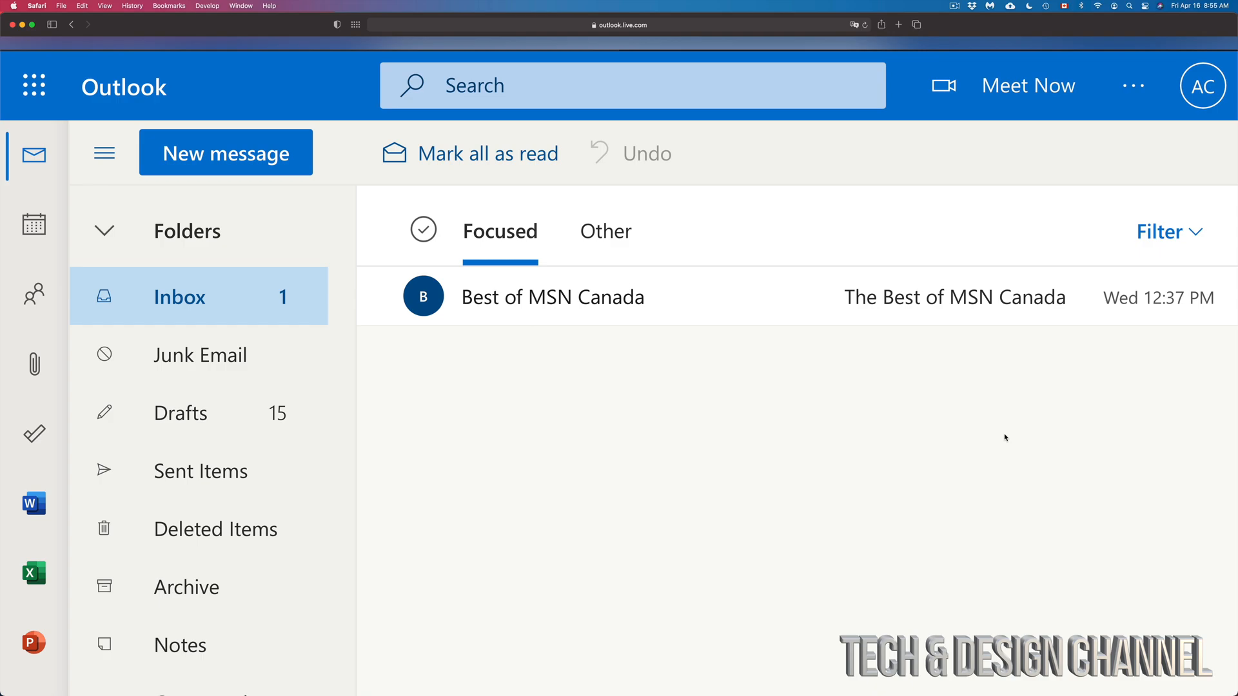
pyautogui.moveTo(998, 437)
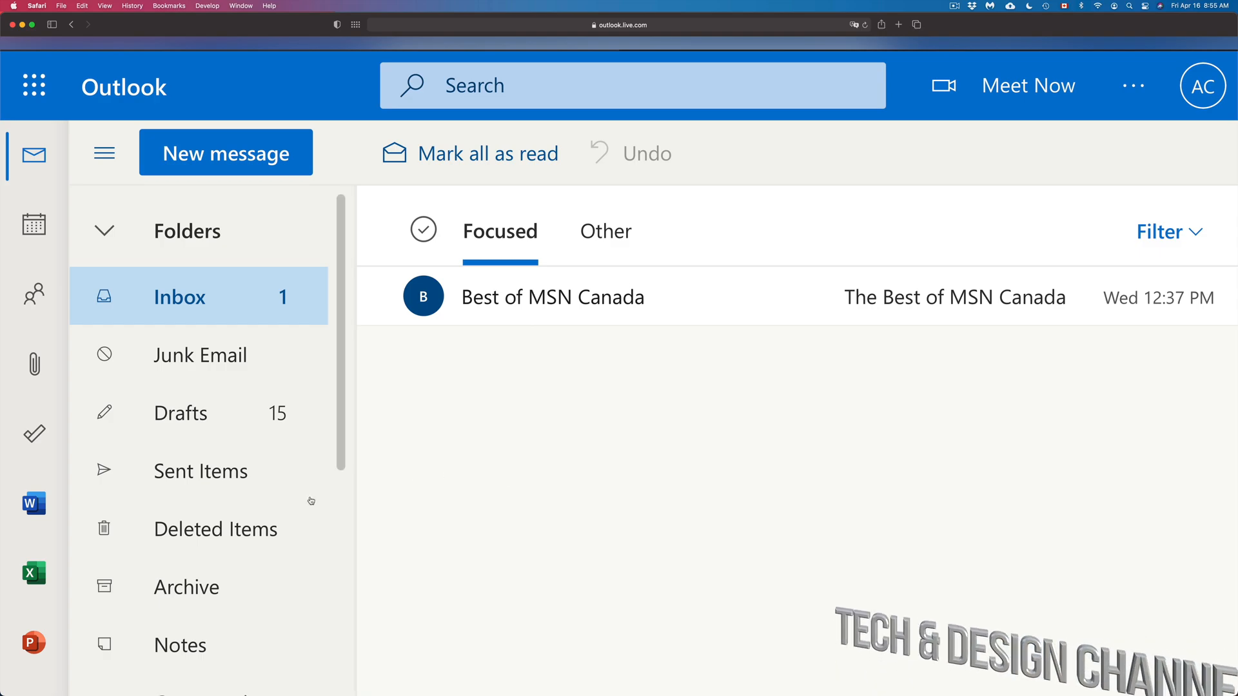
pyautogui.scroll(-3)
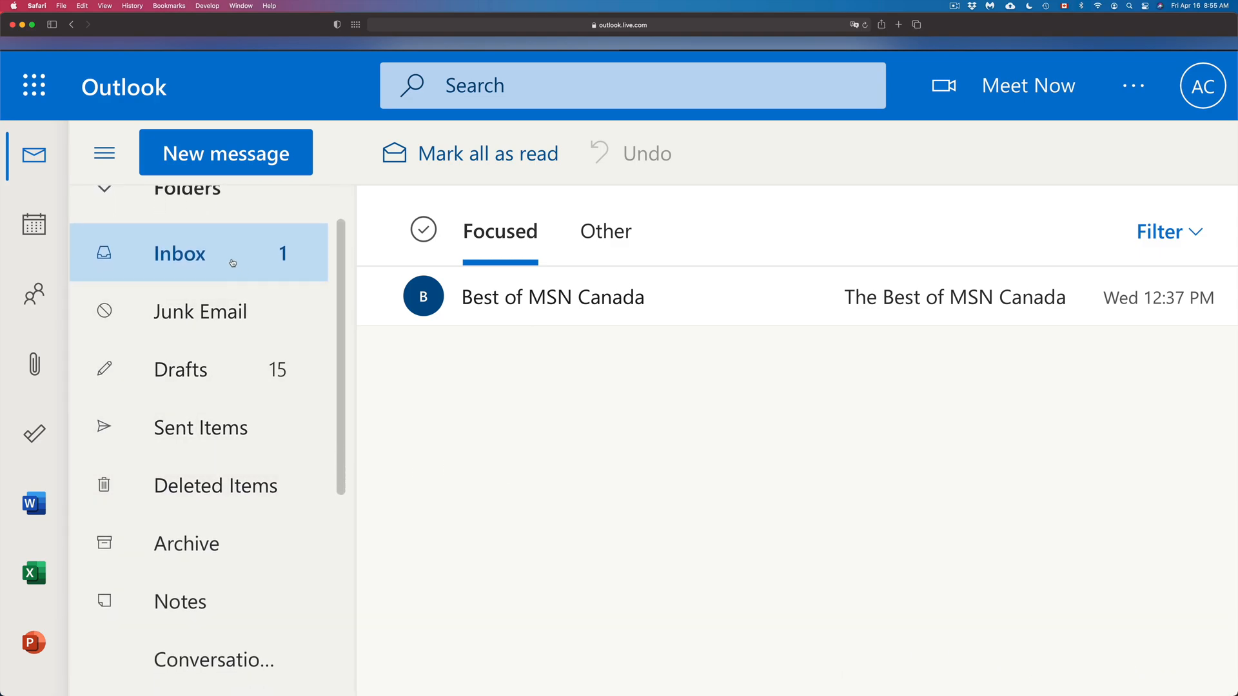
pyautogui.scroll(-3)
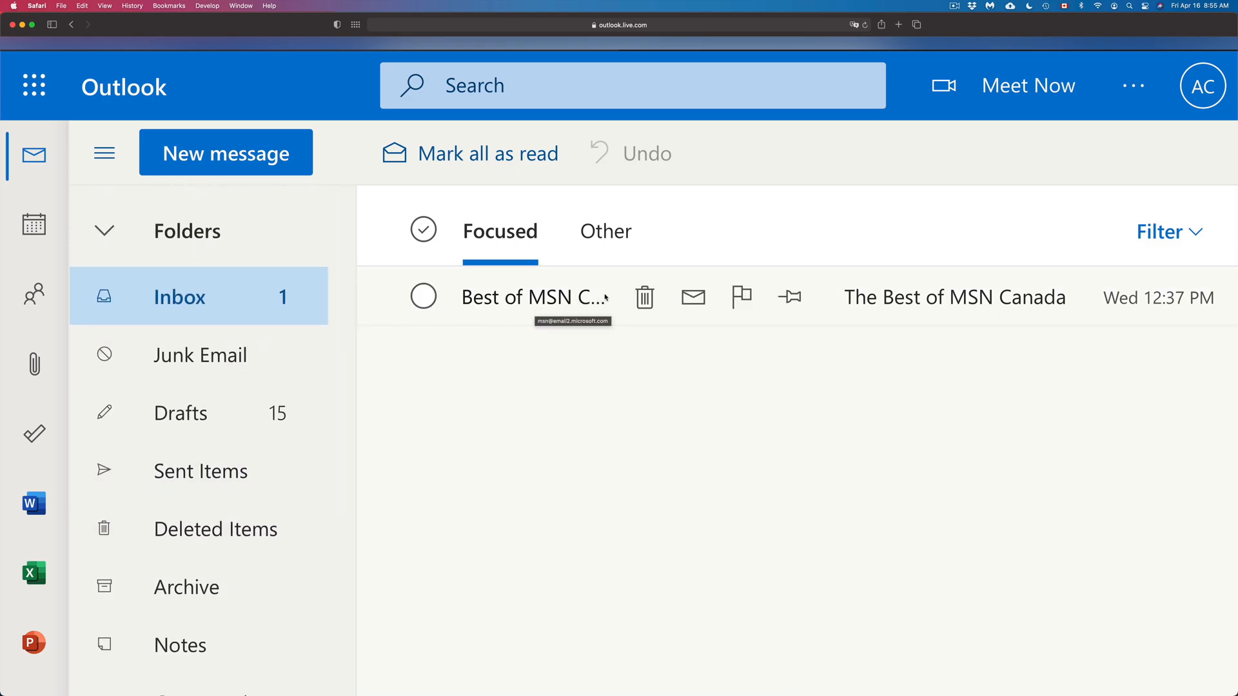
# Step: Delete the Best of MSN Canada email in Focused and the Microsoft email in Other, leaving both tabs empty
pyautogui.click(644, 297)
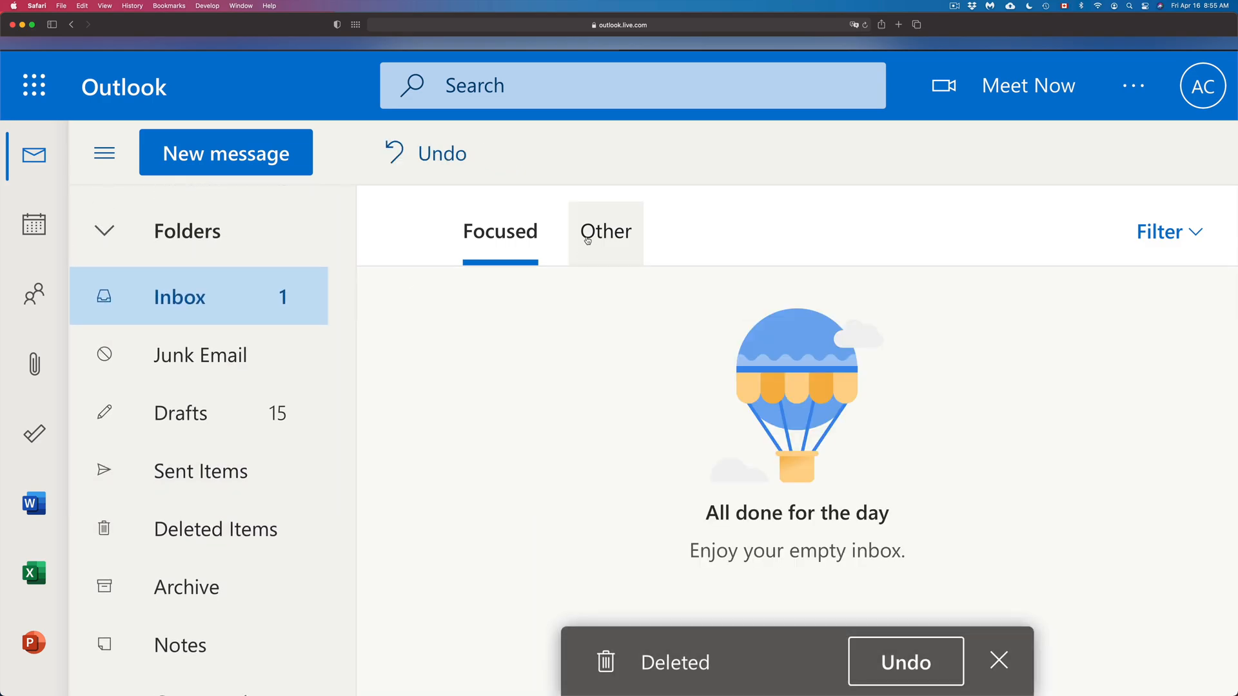
pyautogui.click(604, 232)
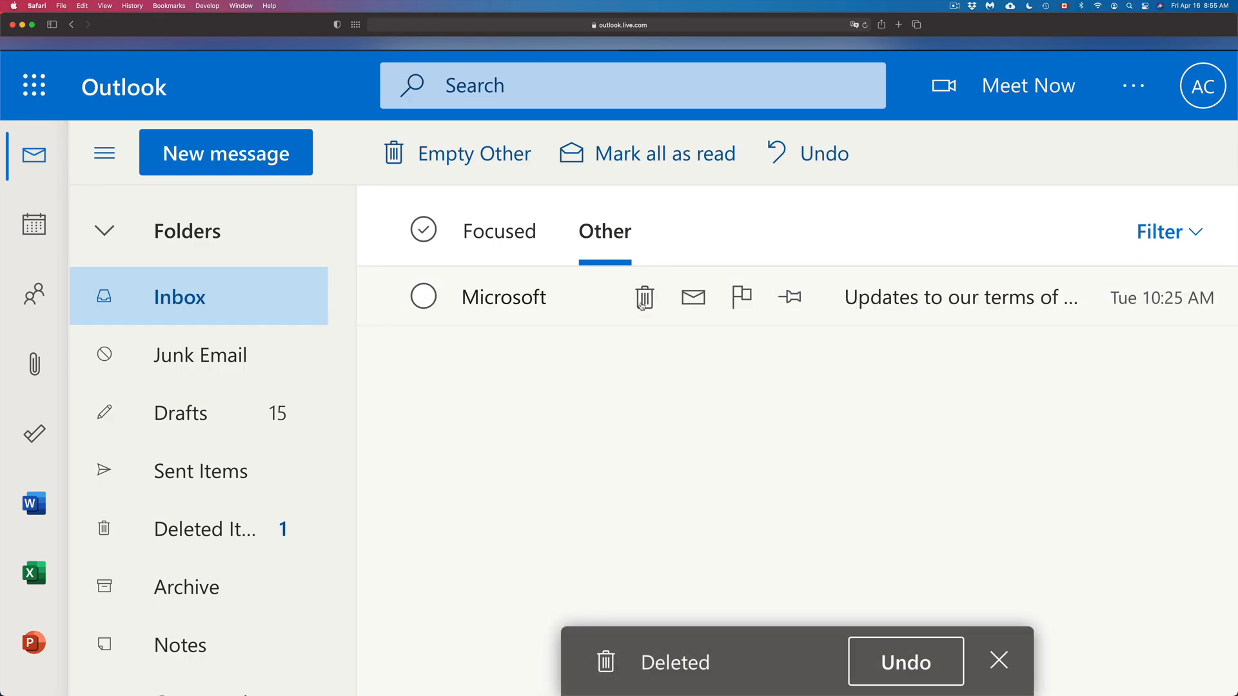
pyautogui.click(644, 298)
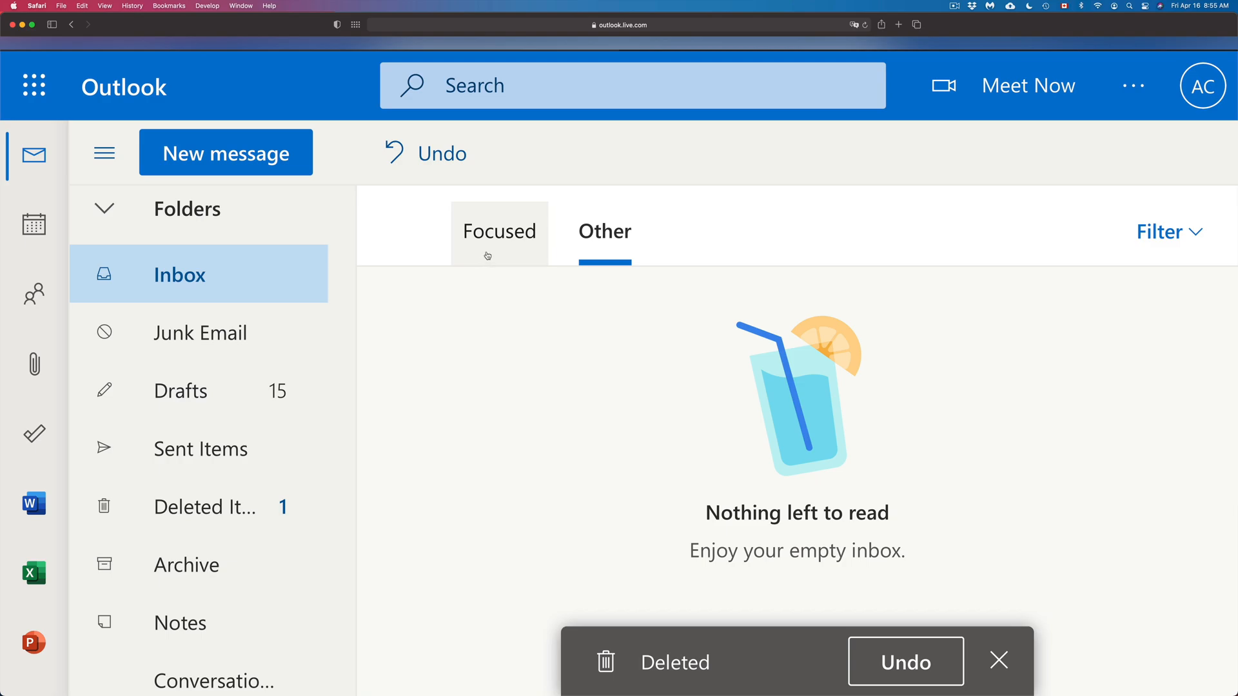
pyautogui.click(499, 232)
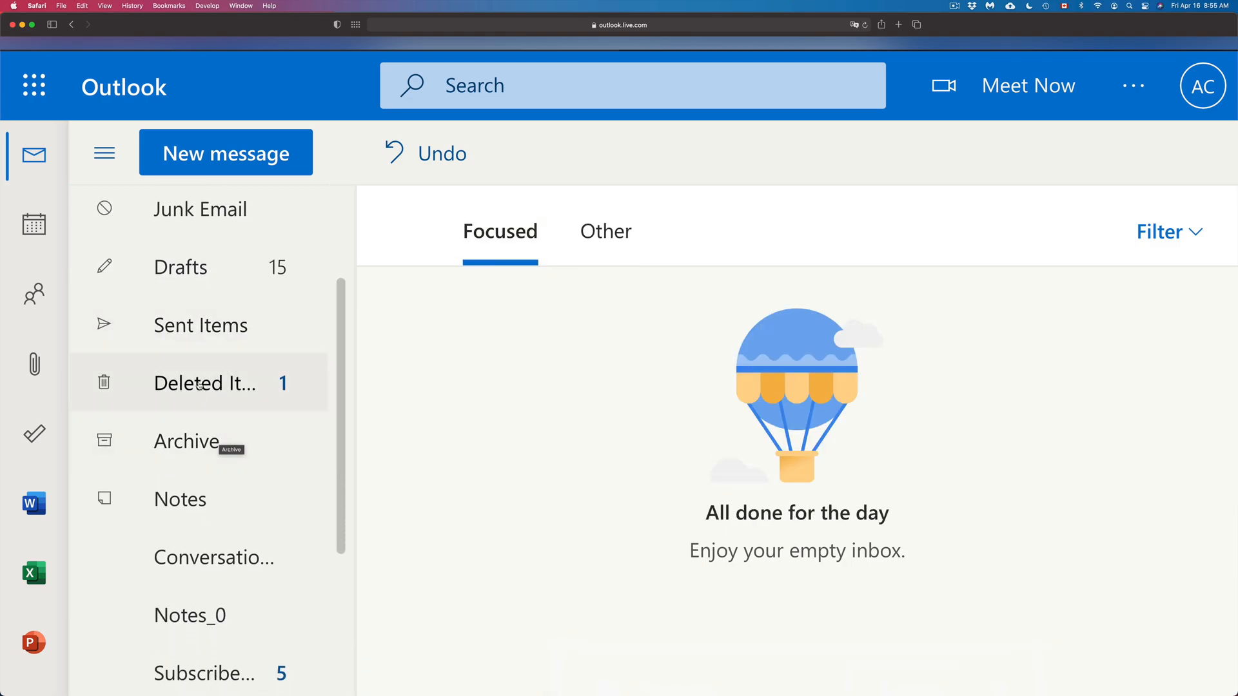
pyautogui.moveTo(221, 383)
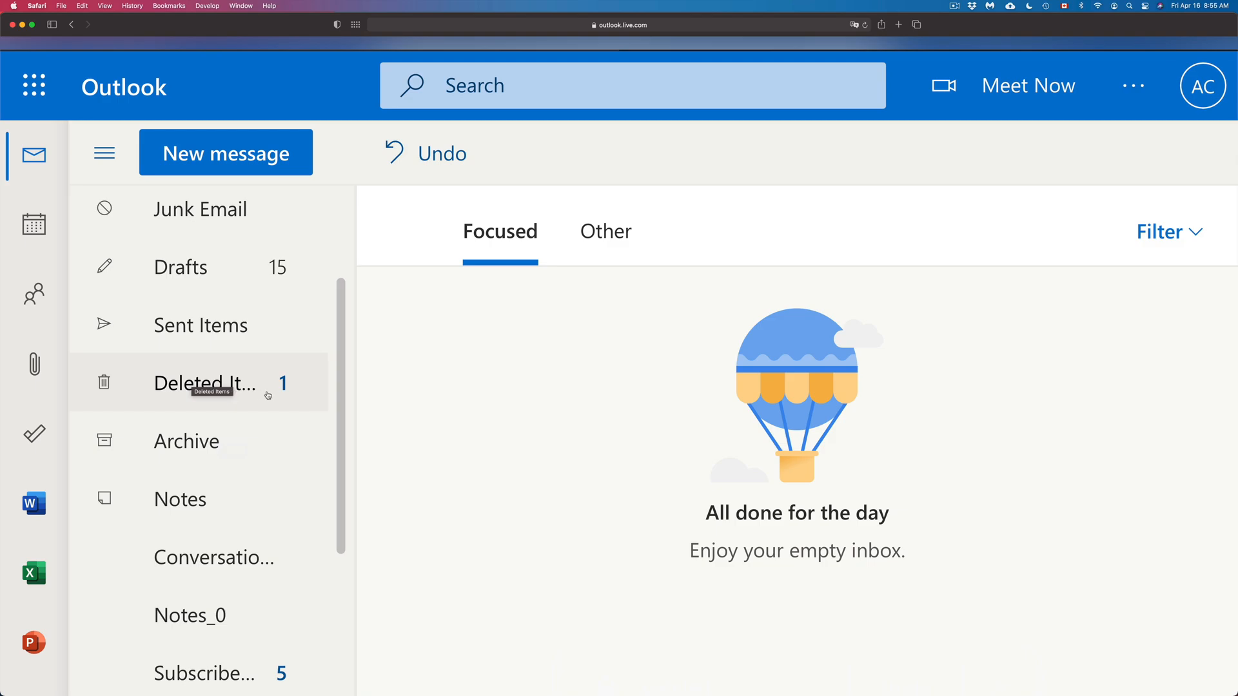
# Step: Show the three removed messages in Deleted Items and select the Windows email
pyautogui.click(207, 383)
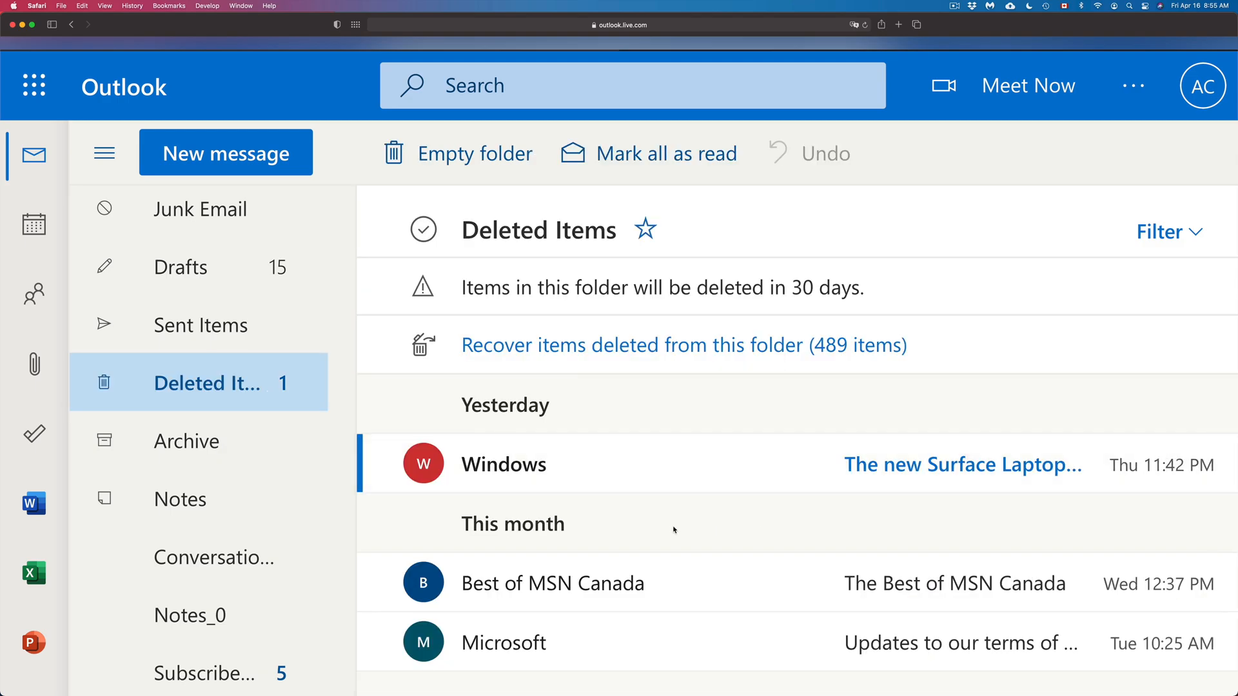
pyautogui.moveTo(828, 563)
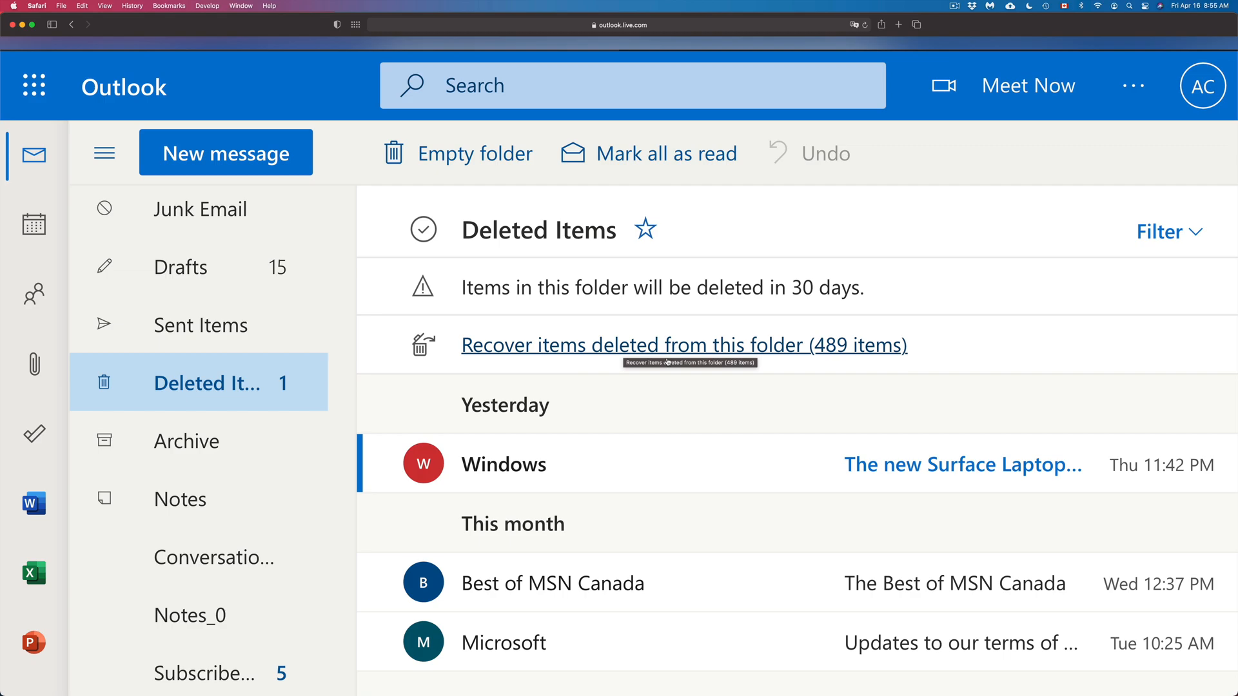
pyautogui.moveTo(667, 584)
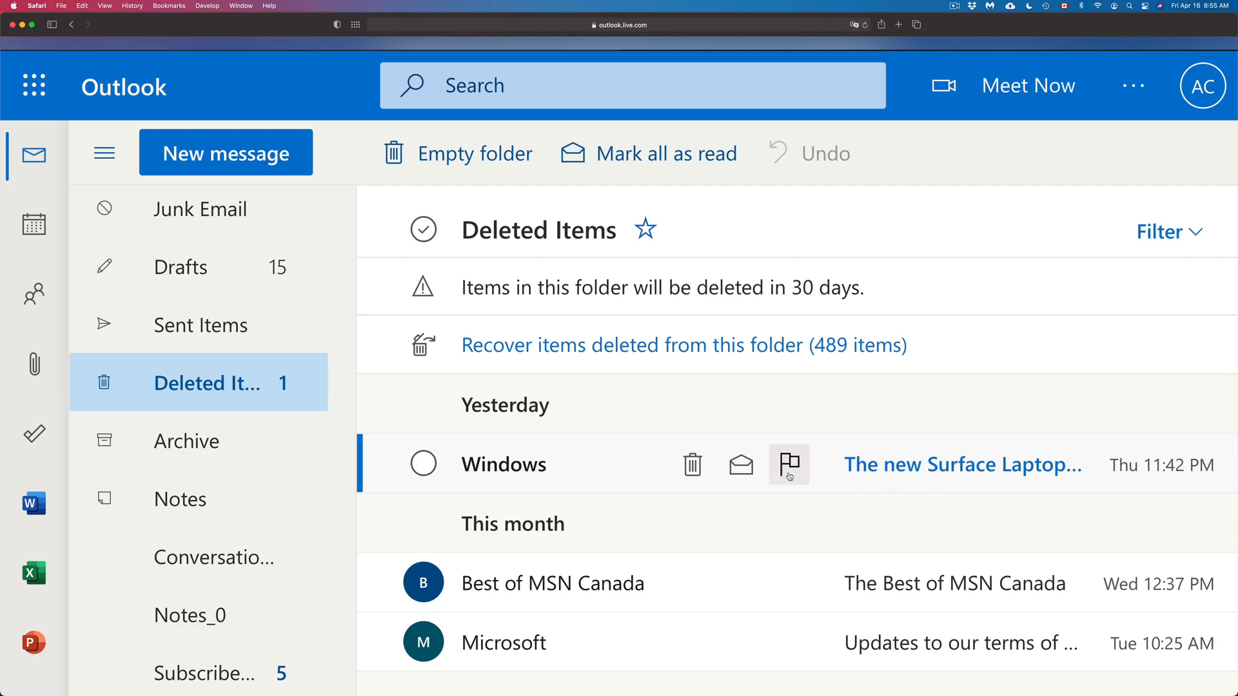
pyautogui.moveTo(665, 476)
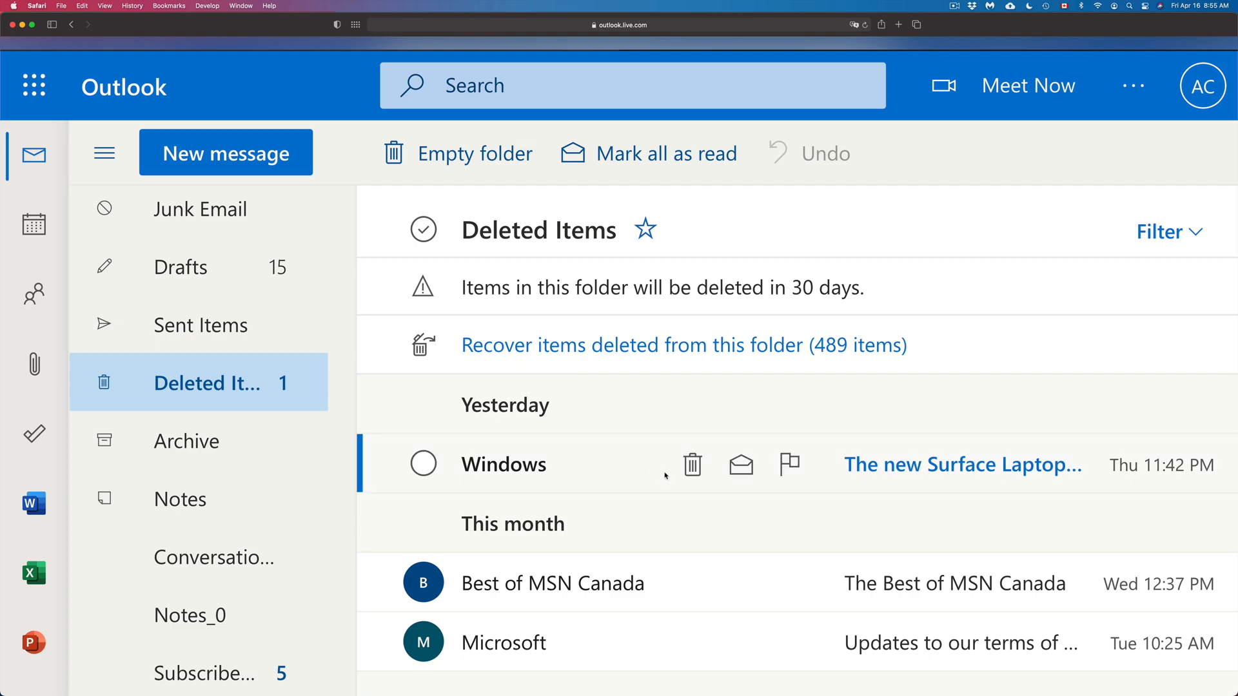
pyautogui.click(423, 464)
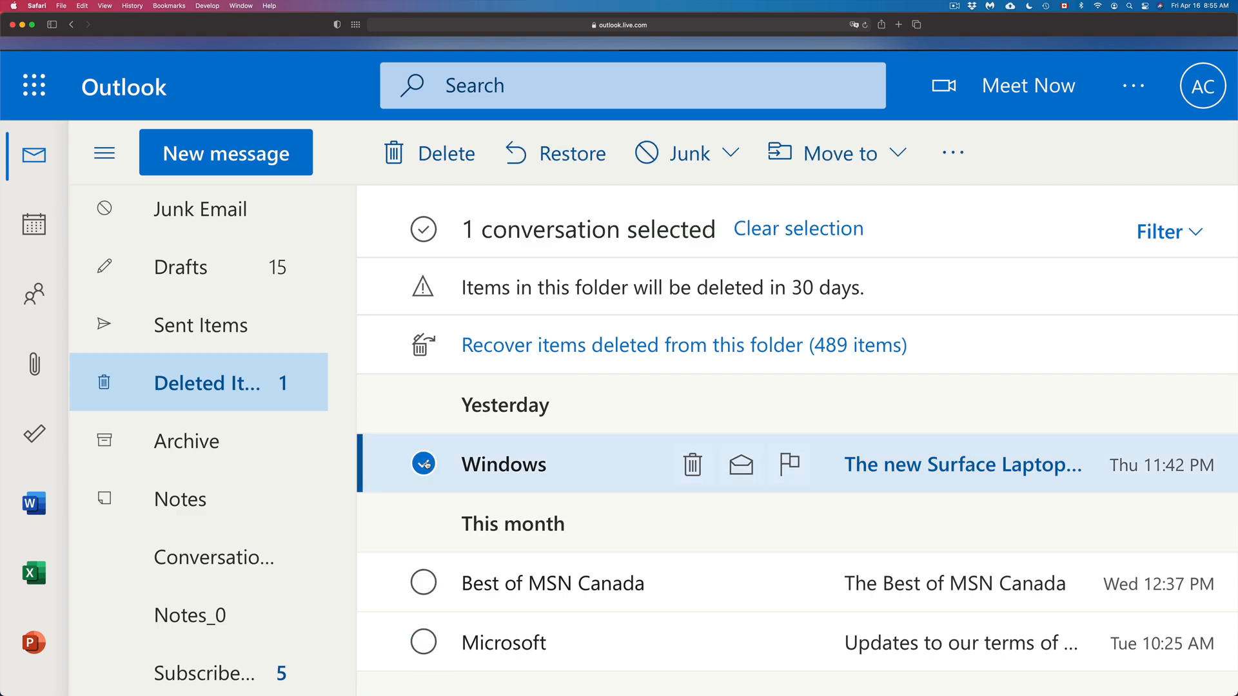
pyautogui.moveTo(644, 307)
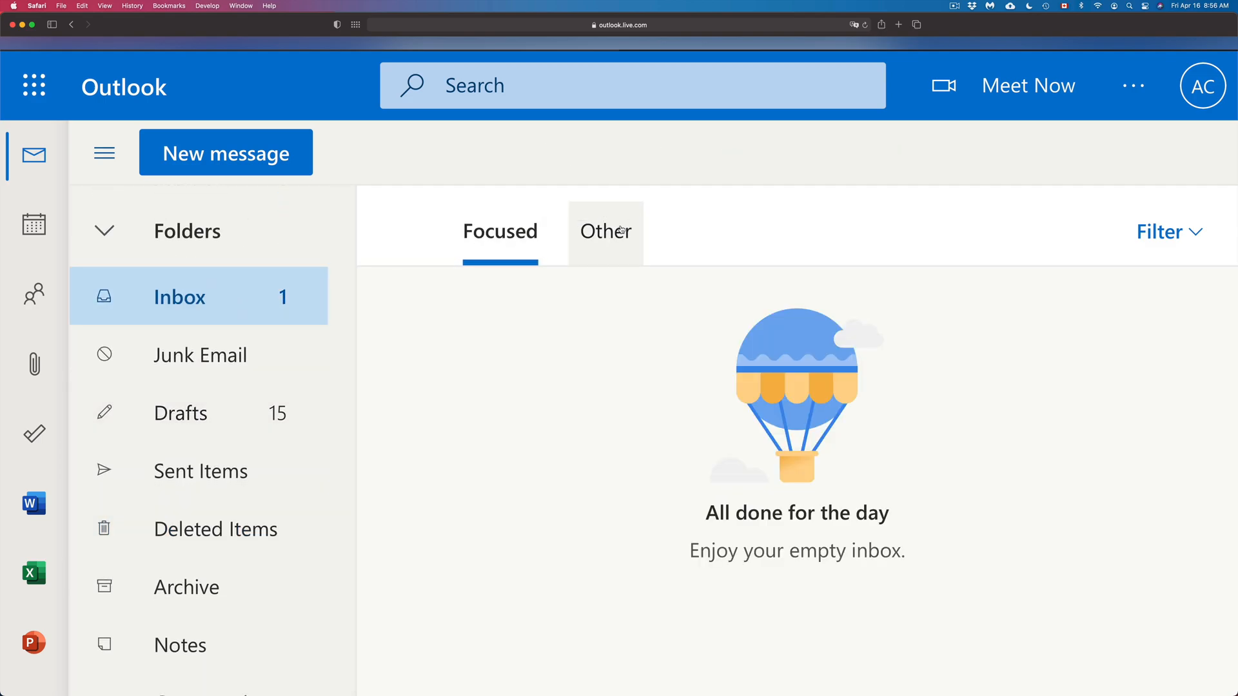
# Step: Check the inbox tabs to confirm the restored Windows email sits under Other while Focused is empty
pyautogui.click(604, 231)
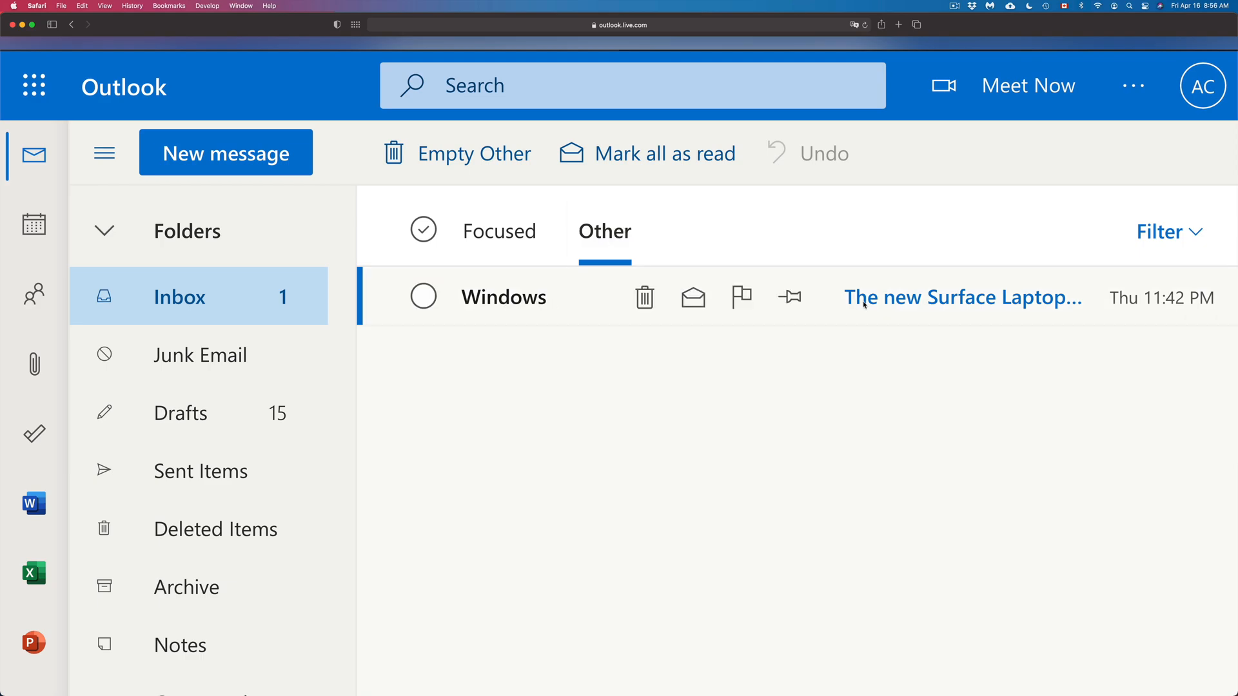
pyautogui.click(499, 232)
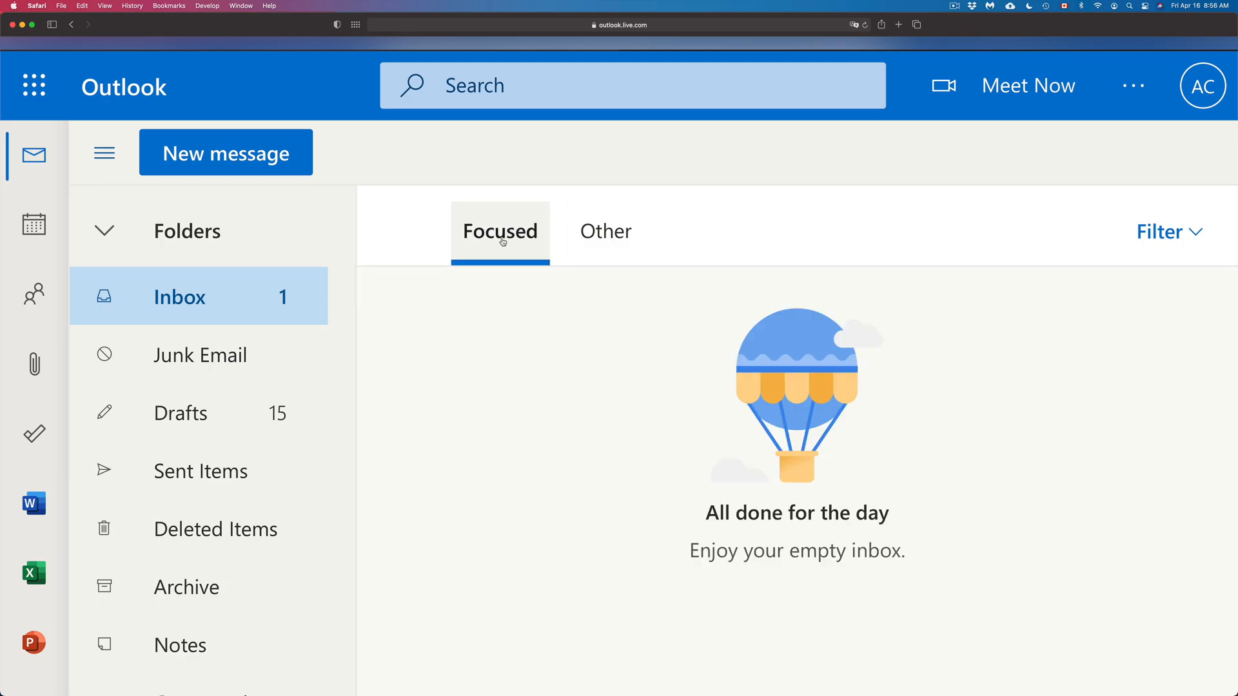
pyautogui.click(605, 231)
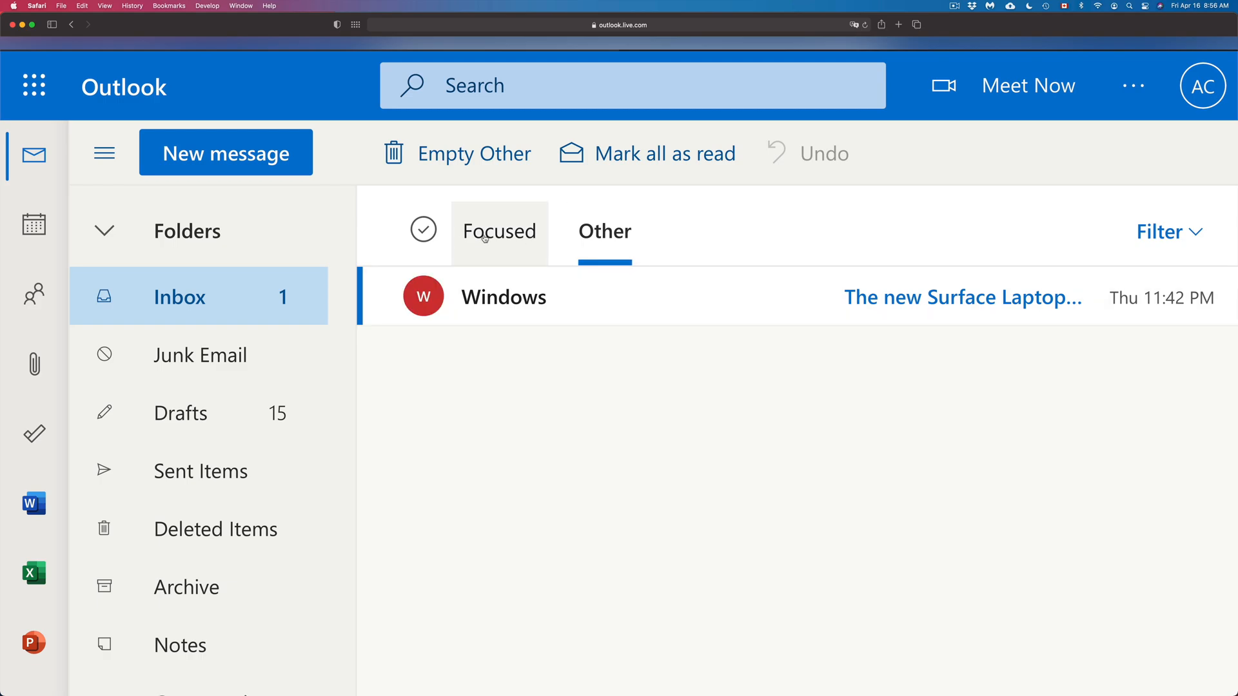
pyautogui.moveTo(623, 322)
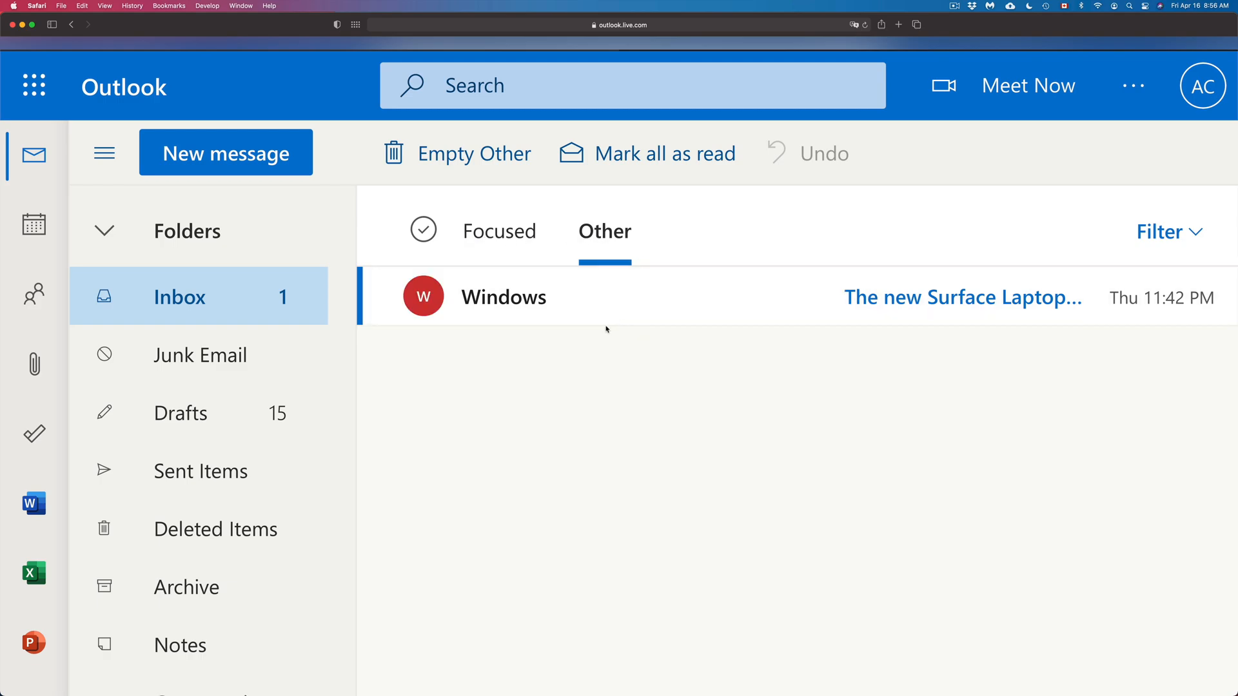
# Step: Restore Best of MSN Canada and Microsoft from Deleted Items, emptying it, and return to the Focused inbox
pyautogui.click(214, 528)
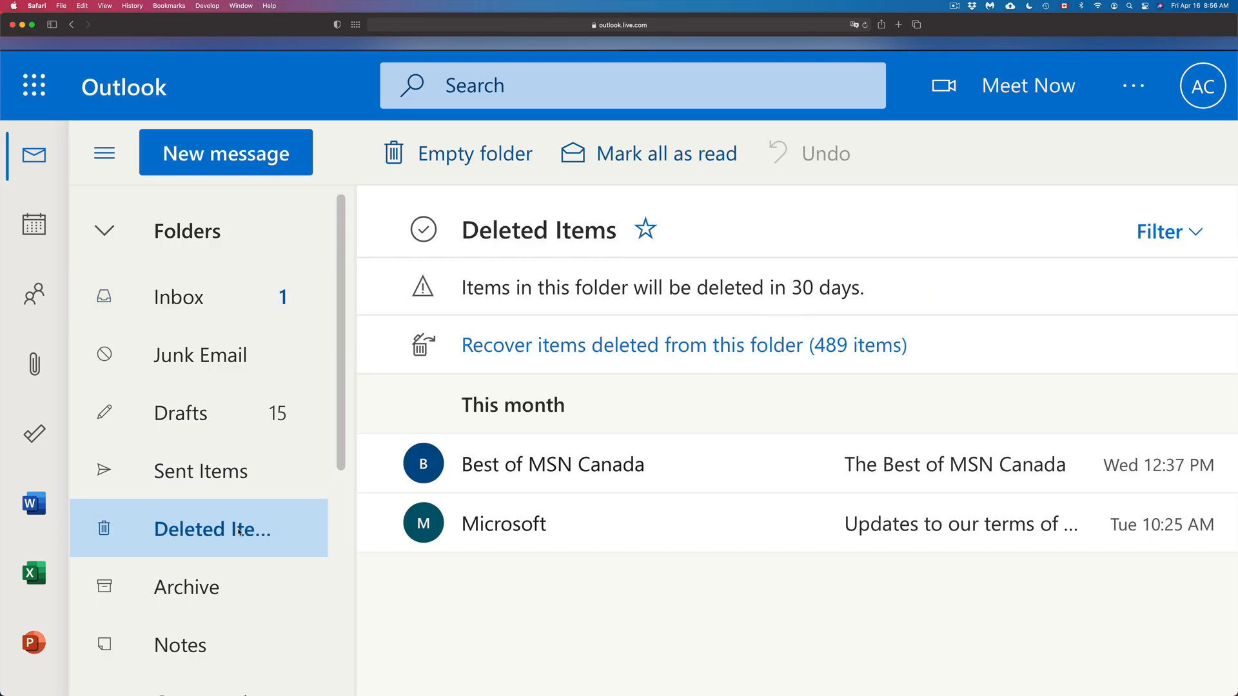
pyautogui.moveTo(553, 464)
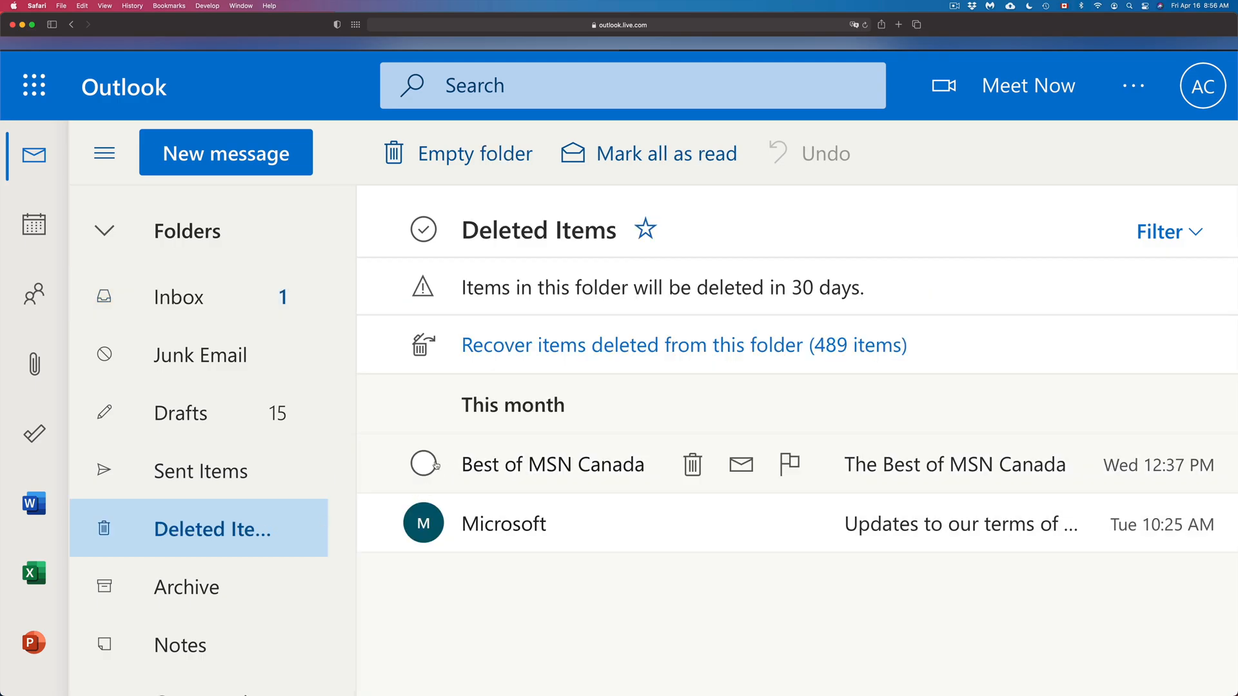
pyautogui.click(423, 464)
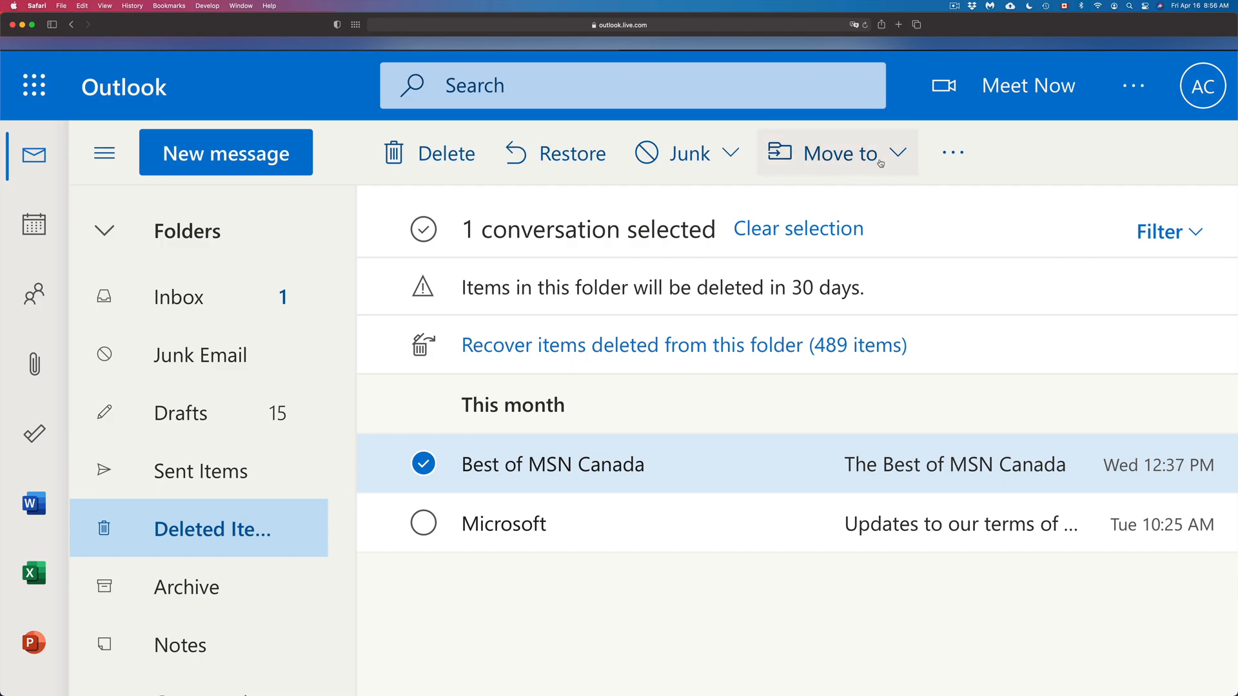
pyautogui.moveTo(868, 164)
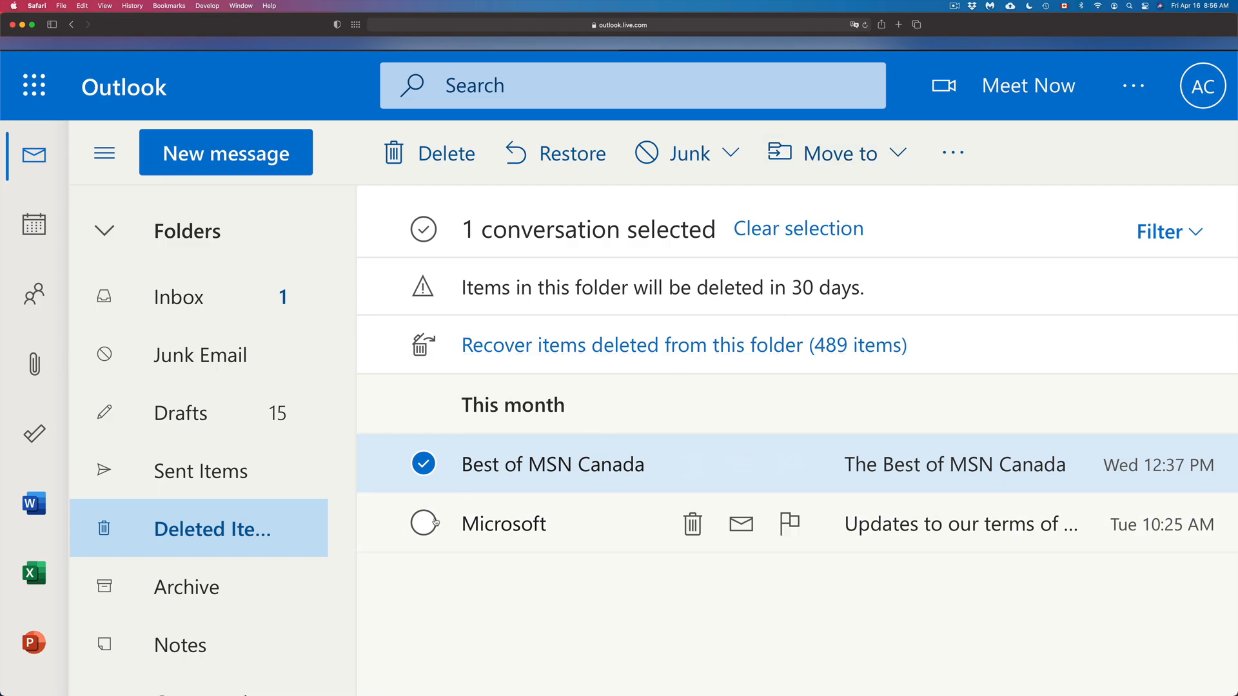
pyautogui.click(423, 229)
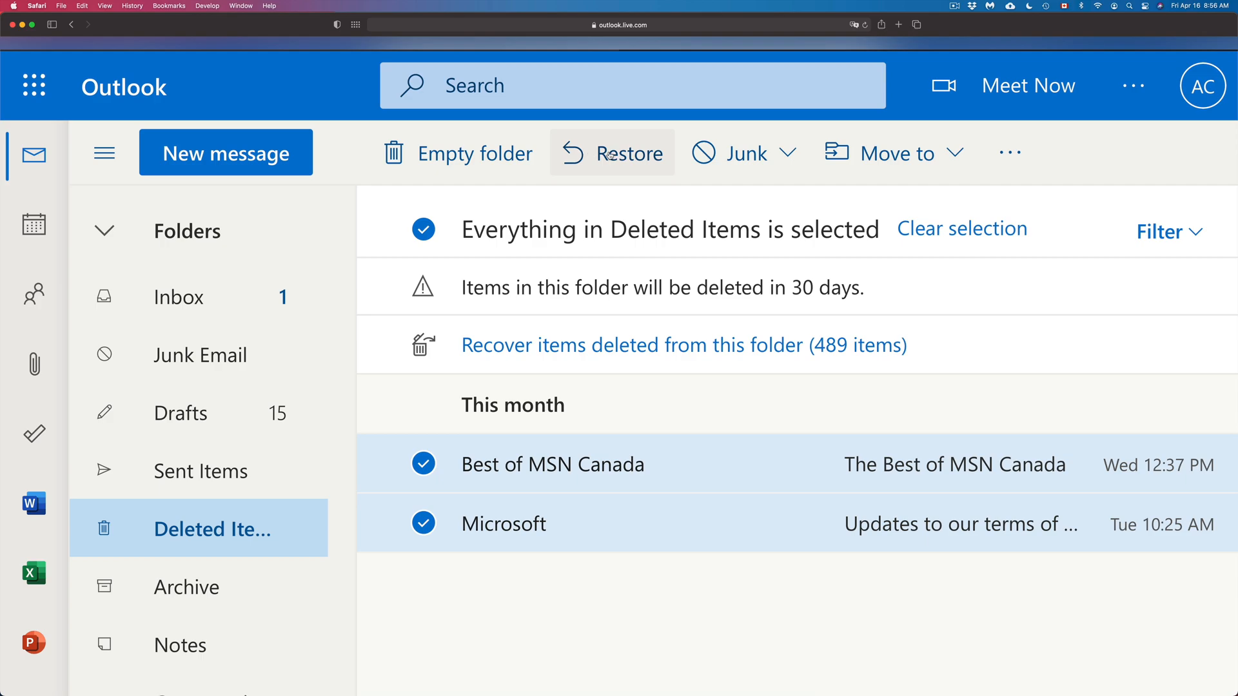
pyautogui.click(629, 152)
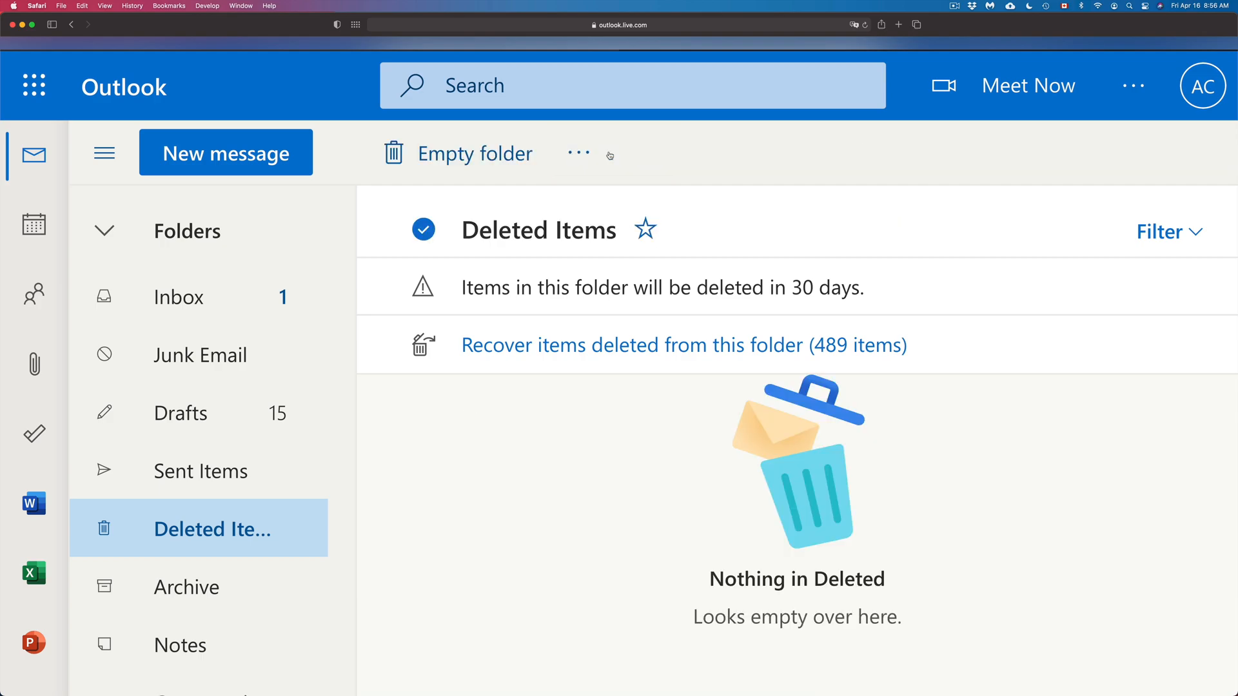
pyautogui.click(179, 296)
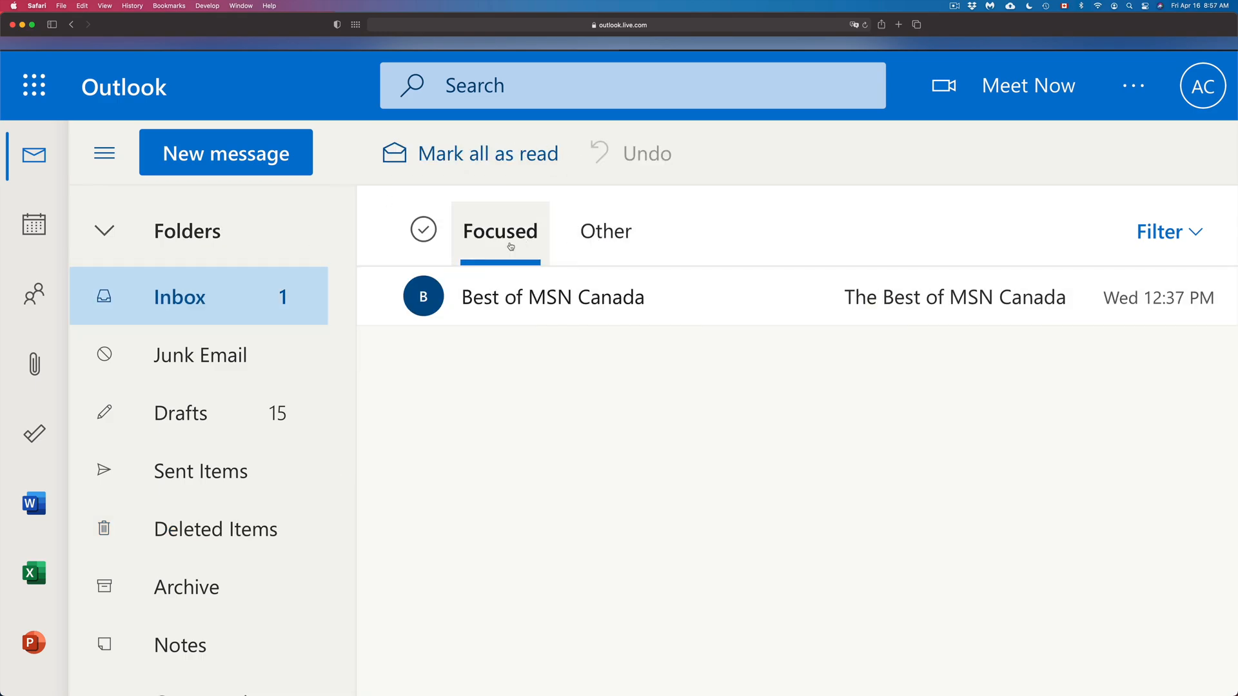
pyautogui.click(605, 232)
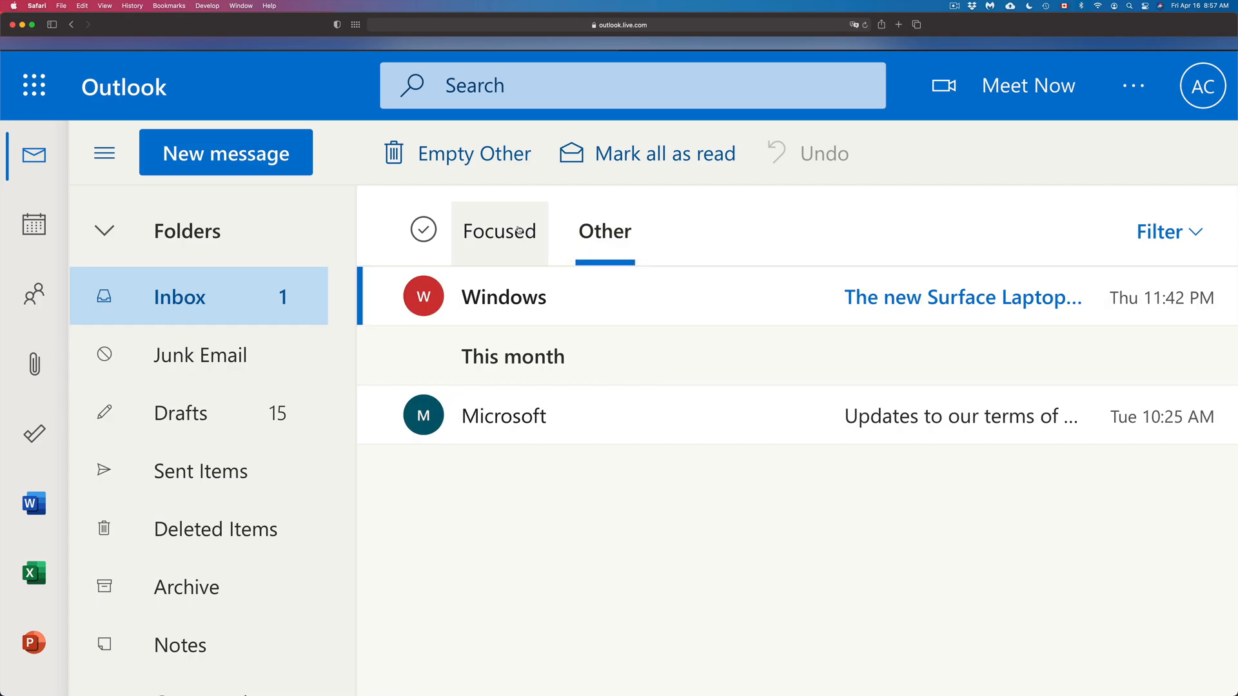
pyautogui.click(499, 231)
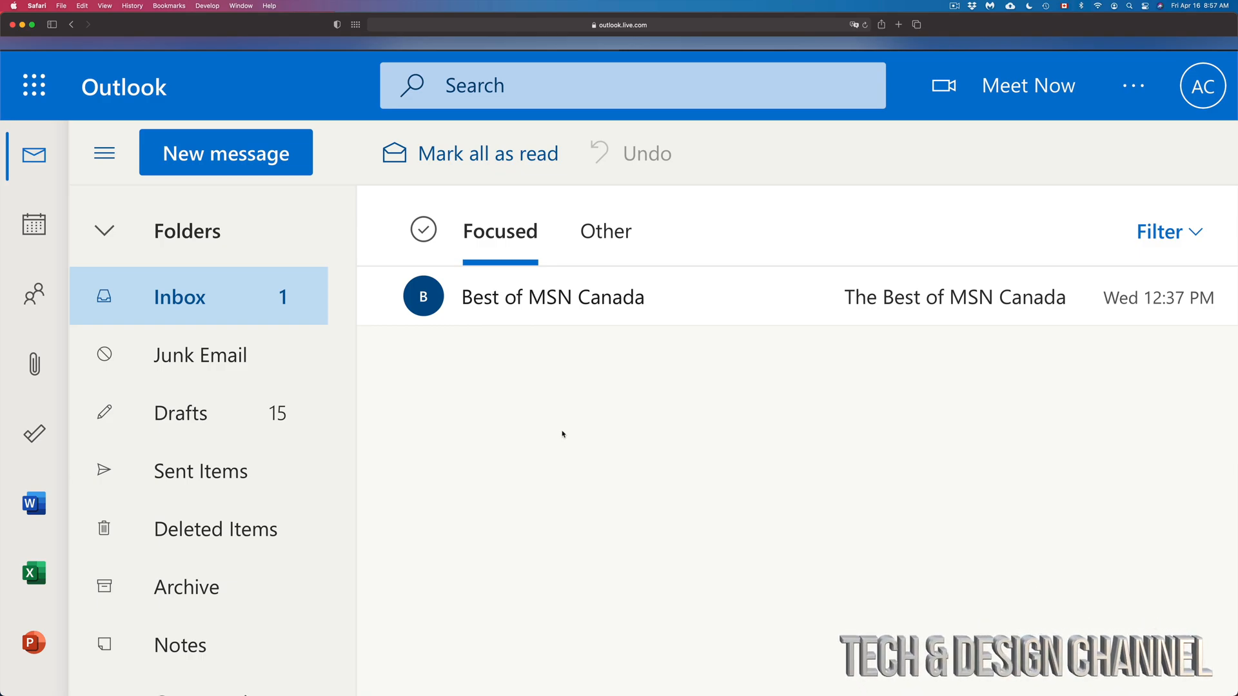
pyautogui.scroll(-3)
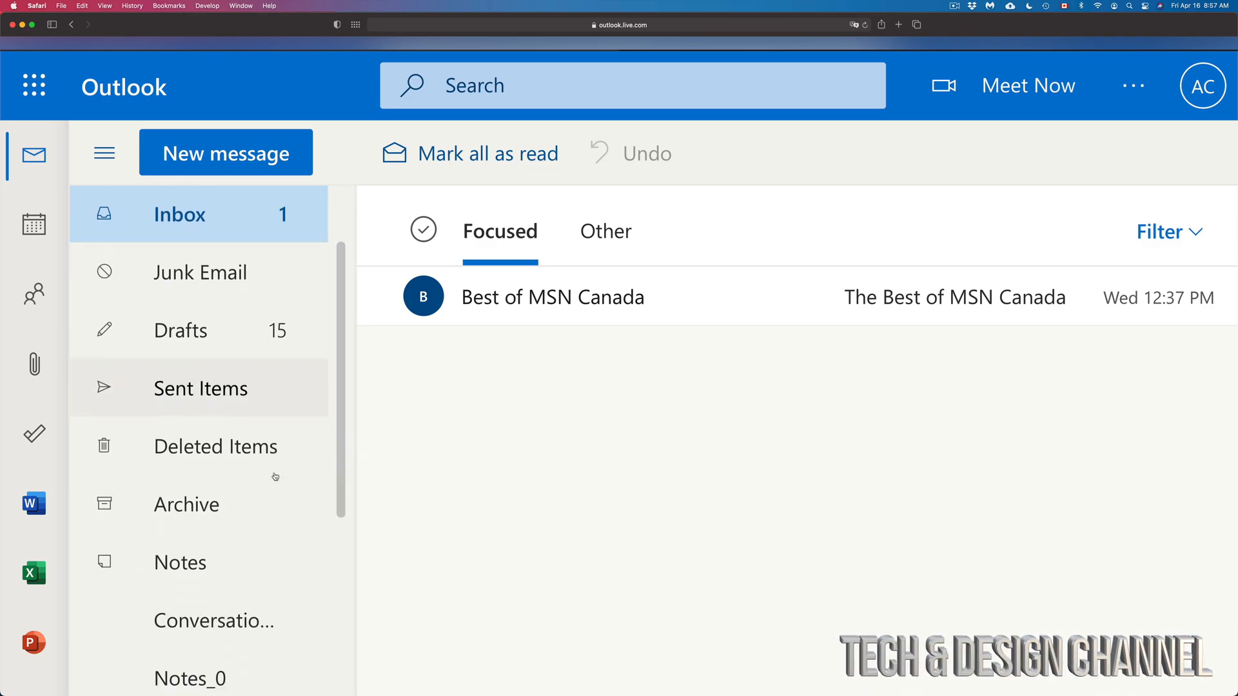
pyautogui.scroll(-3)
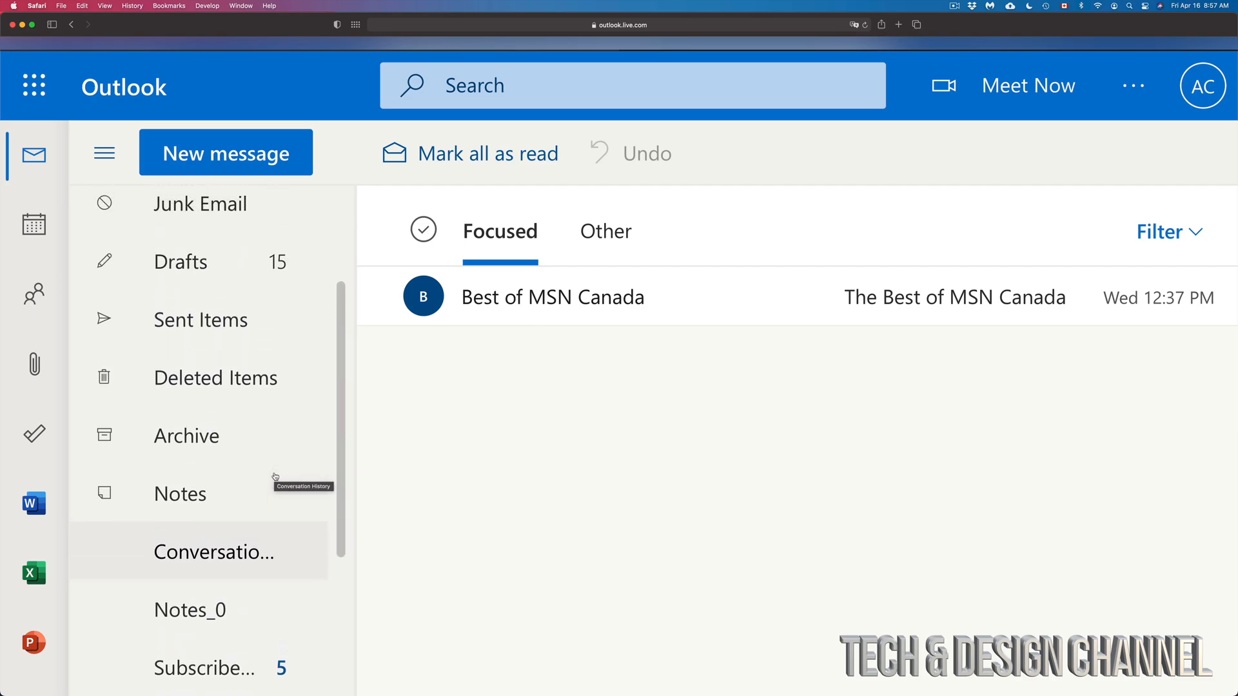